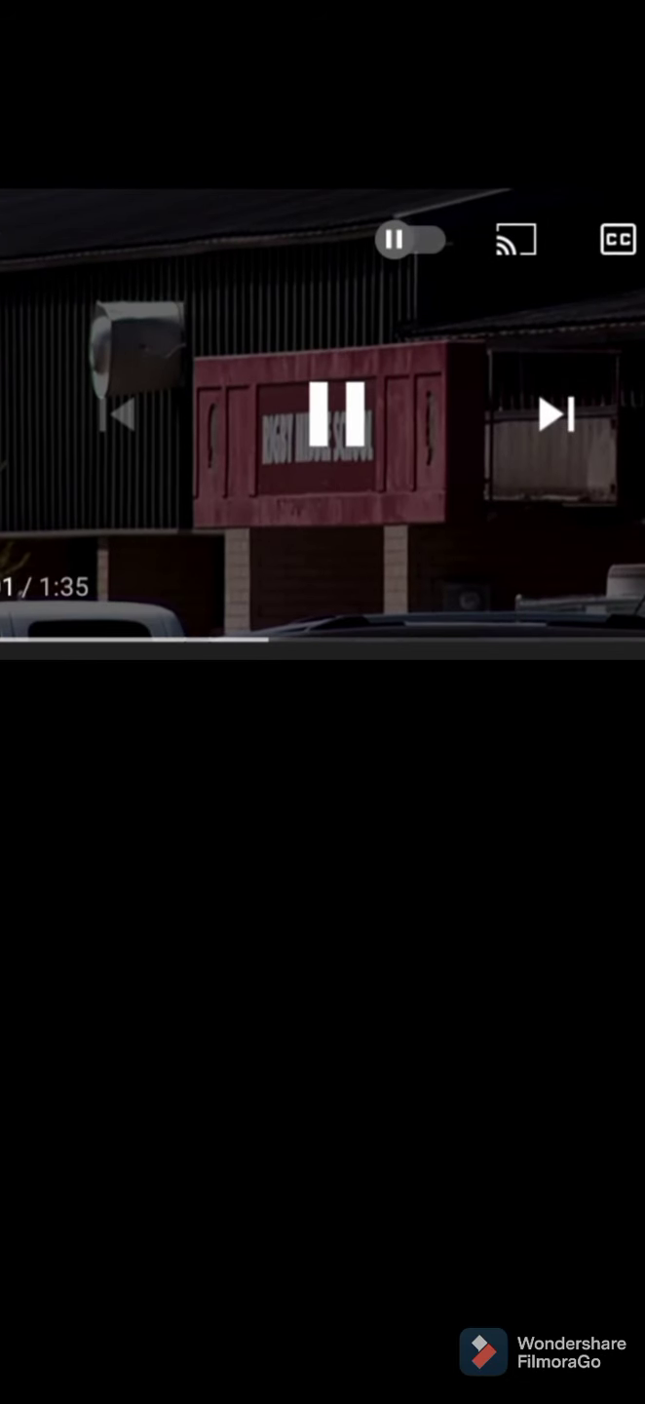
# Step: Start the 1:35 Idaho school shooting clip, showing the building and parking lot footage
pyautogui.click(340, 410)
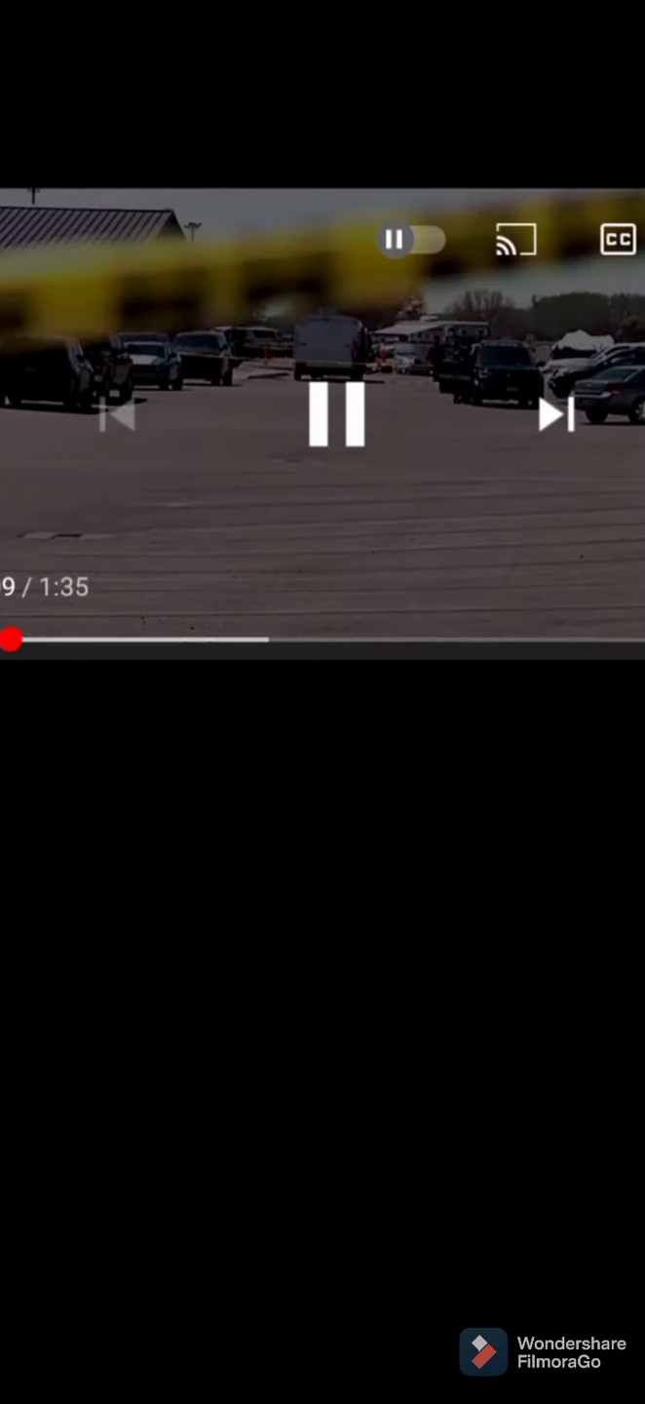
# Step: Pause the clip at about nine seconds on the parking-lot shot for commentary
pyautogui.click(337, 417)
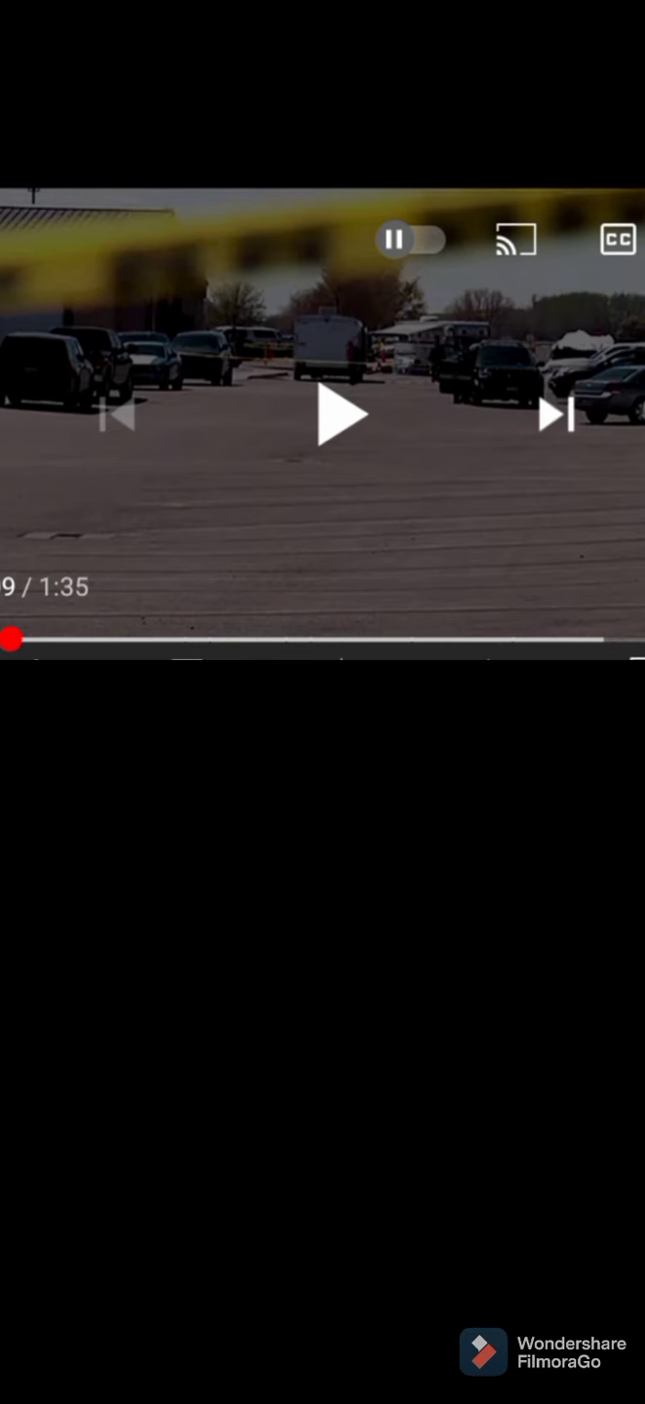
# Step: Resume playback into the courtroom and press conference footage, around sixteen seconds in
pyautogui.click(338, 413)
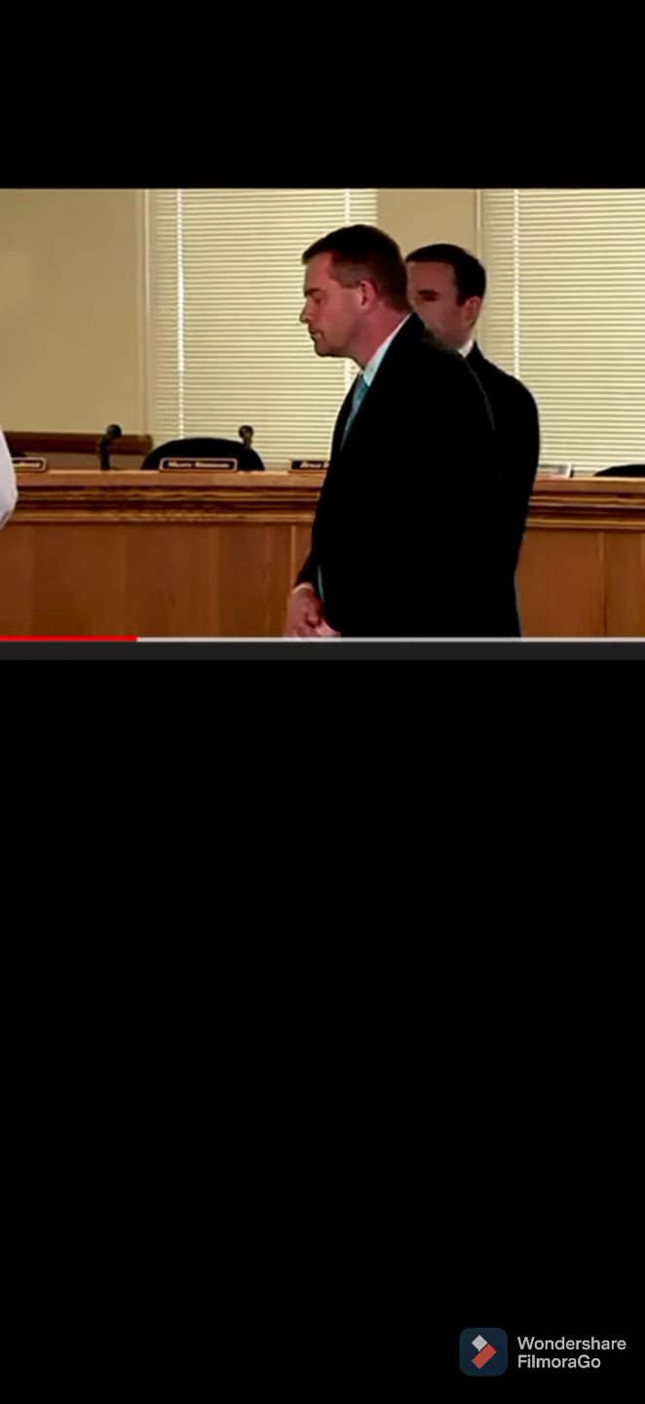
pyautogui.click(323, 413)
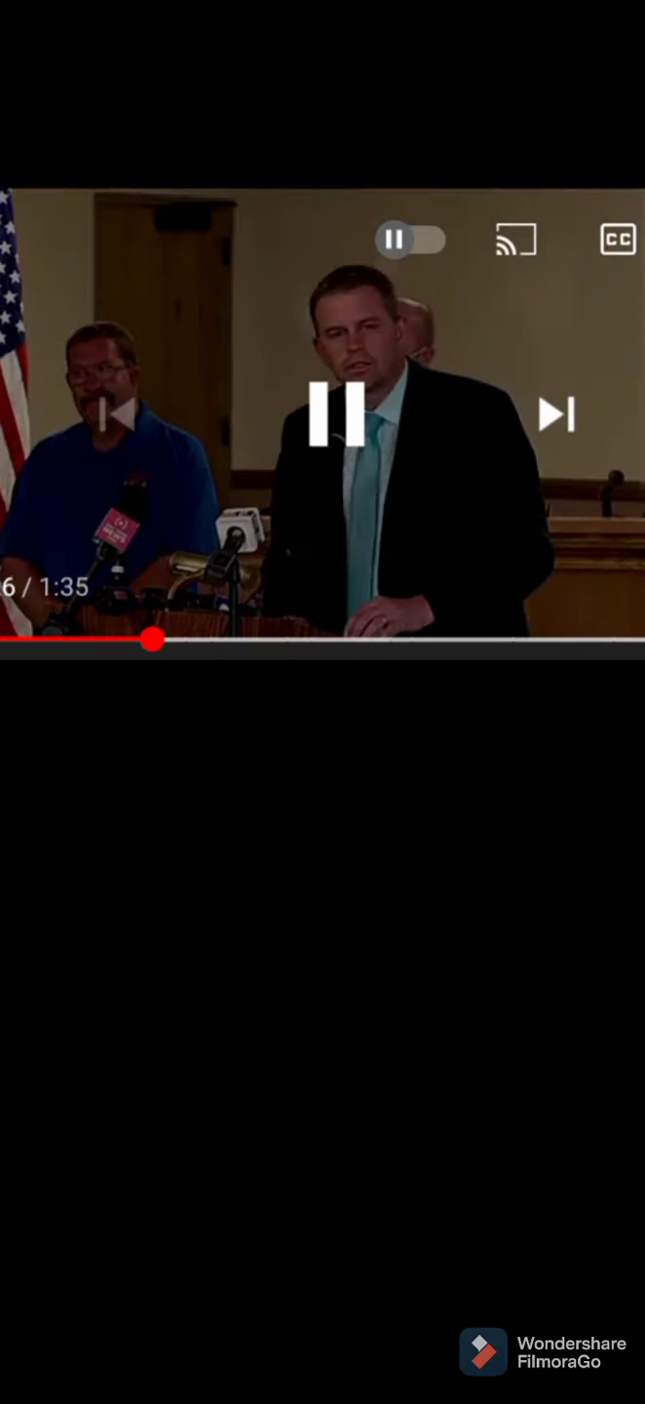
# Step: Pause at about seventeen seconds on the press conference, then resume to the official at the state seal
pyautogui.click(335, 414)
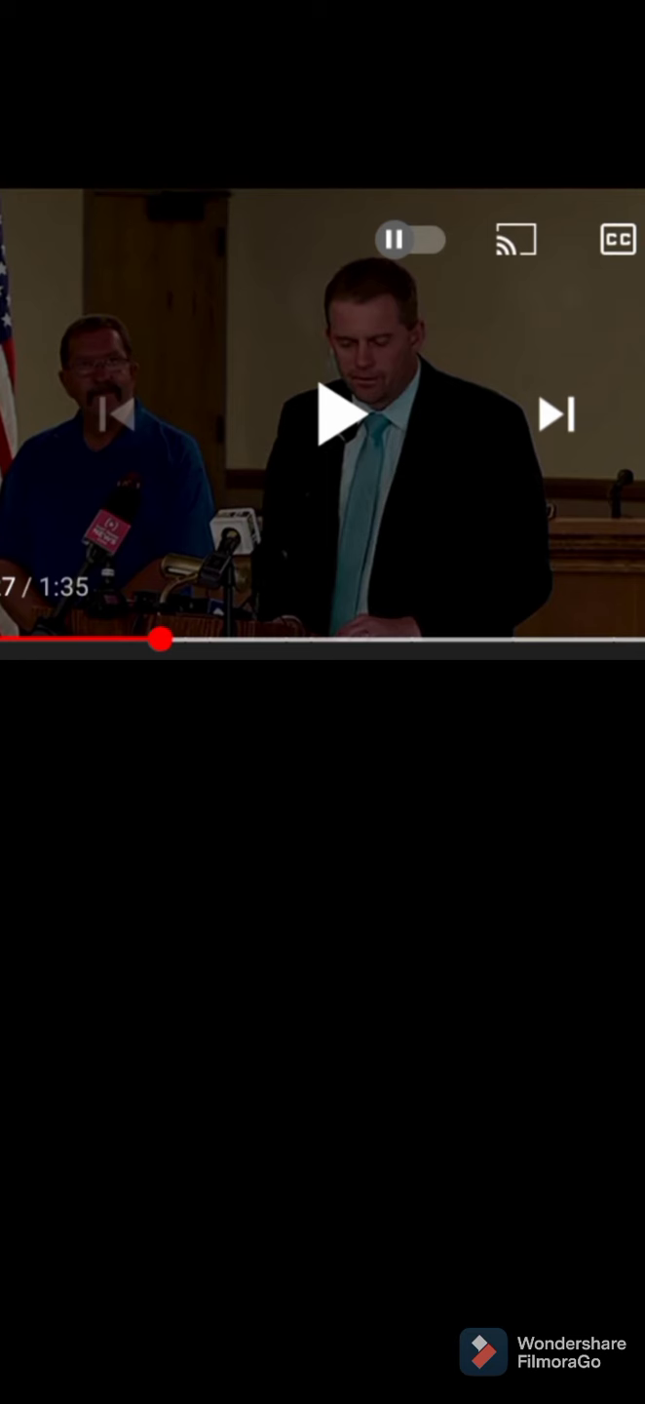
pyautogui.click(555, 413)
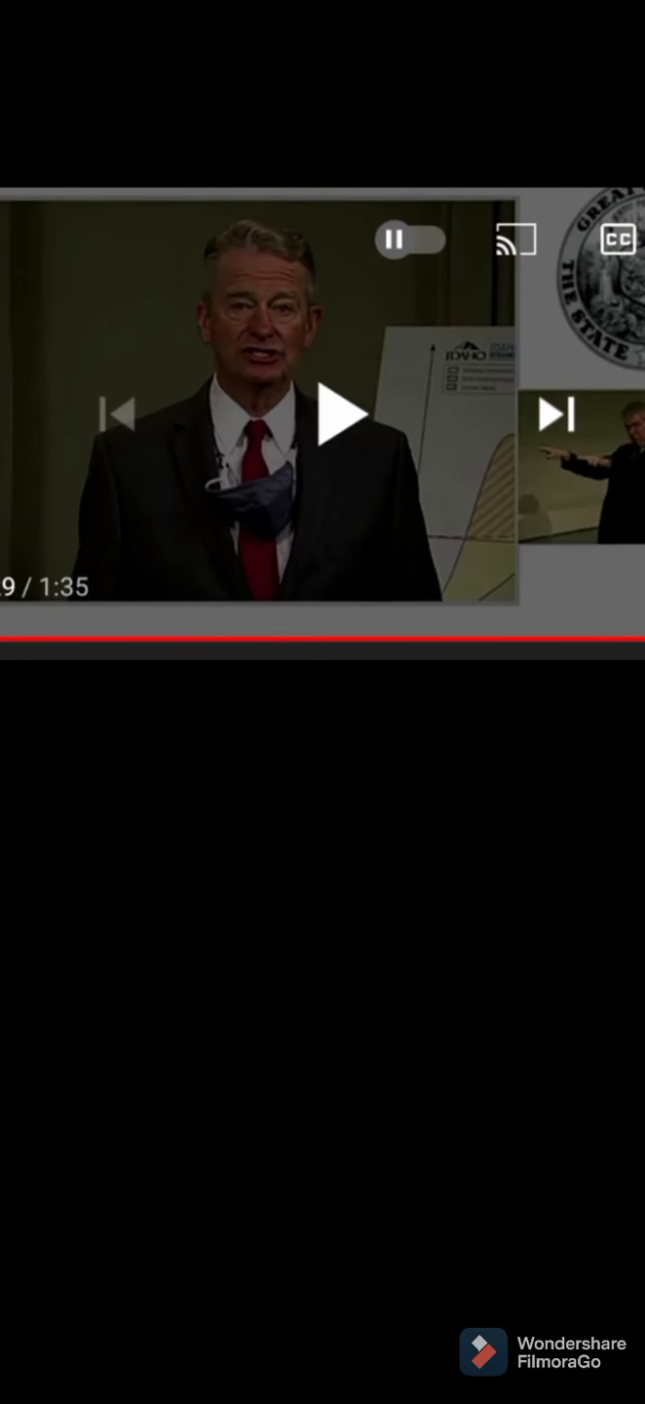